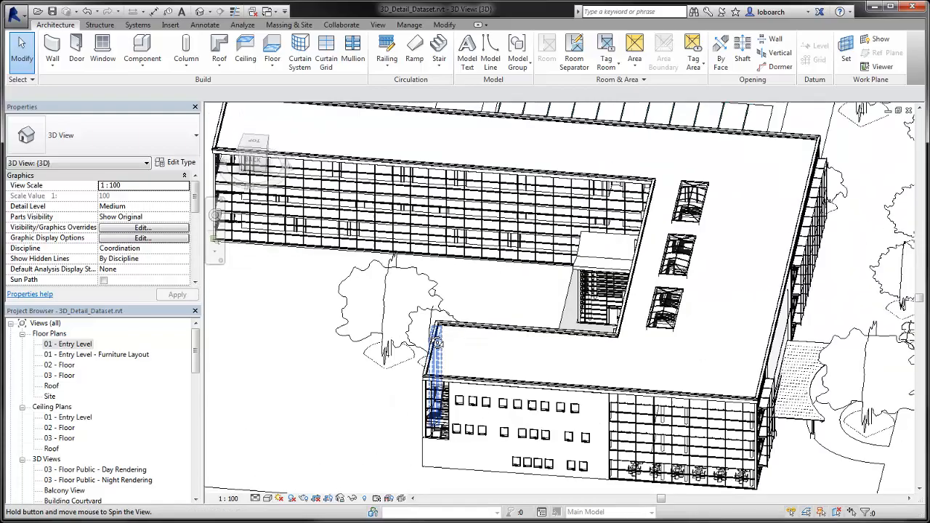
# Step: Orbit to the entrance and save the orientation as a locked view named Entry View
pyautogui.click(341, 171)
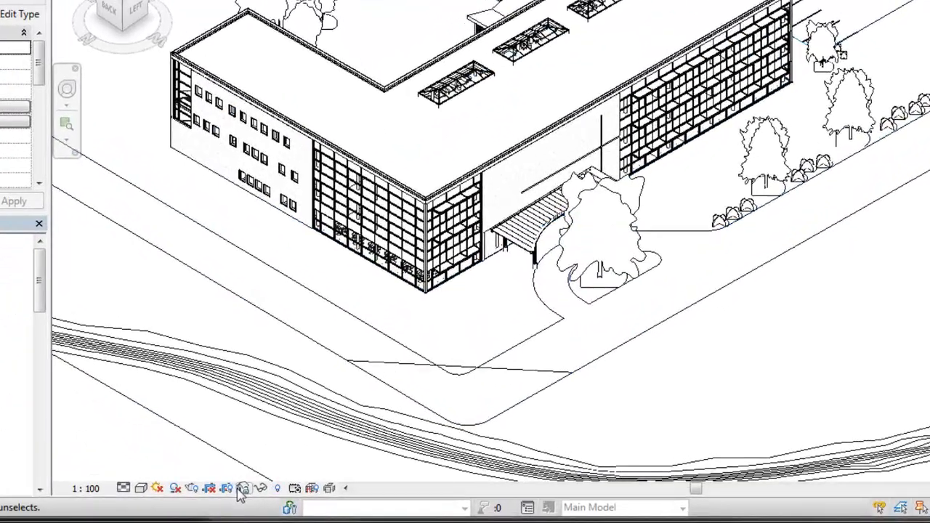
pyautogui.click(244, 488)
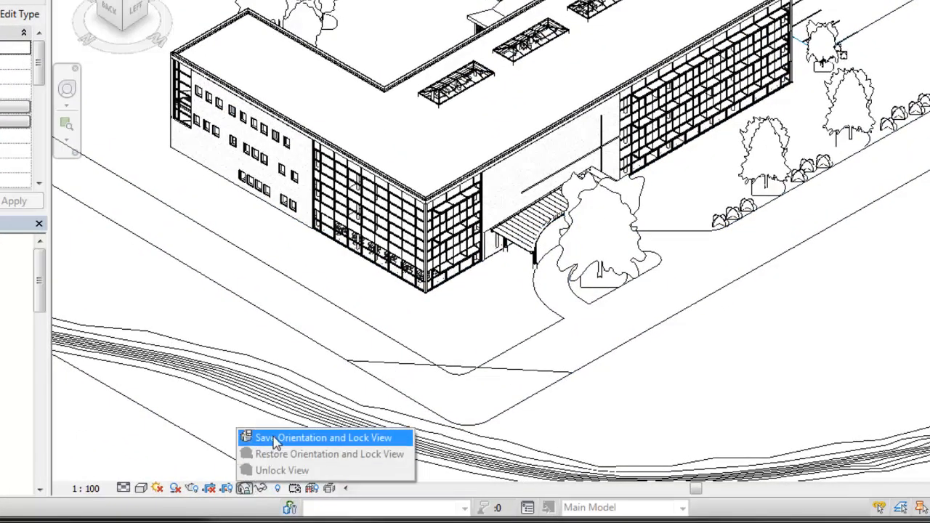
pyautogui.click(325, 436)
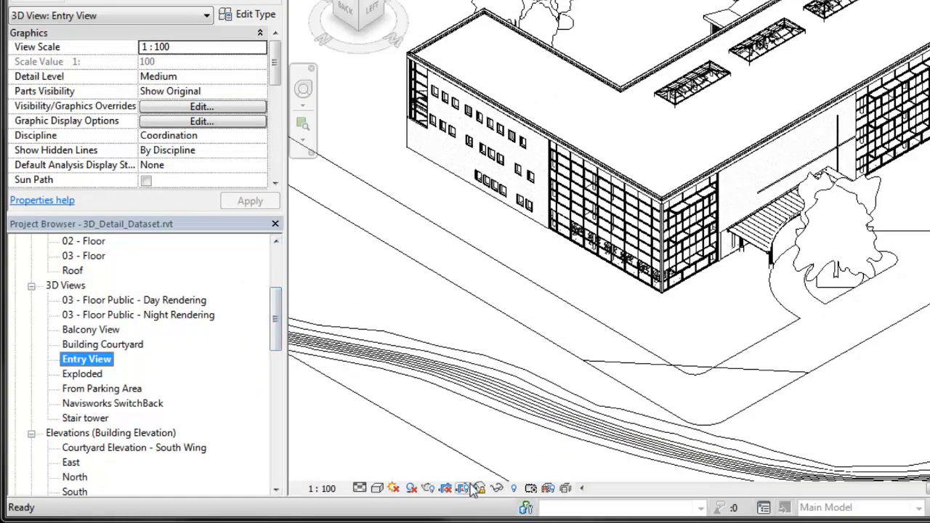
pyautogui.moveTo(478, 488)
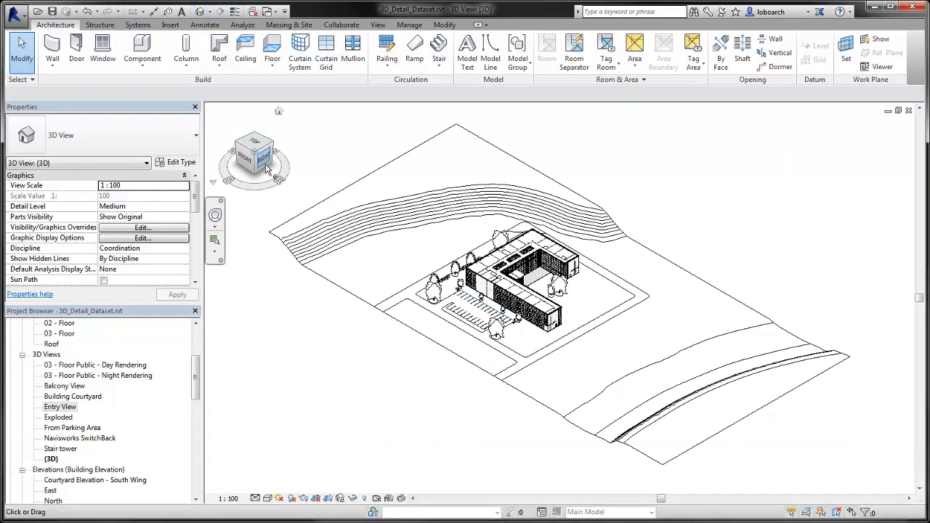
# Step: Reorient the {3D} site view to a predefined direction via Orient to View
pyautogui.rightClick(261, 157)
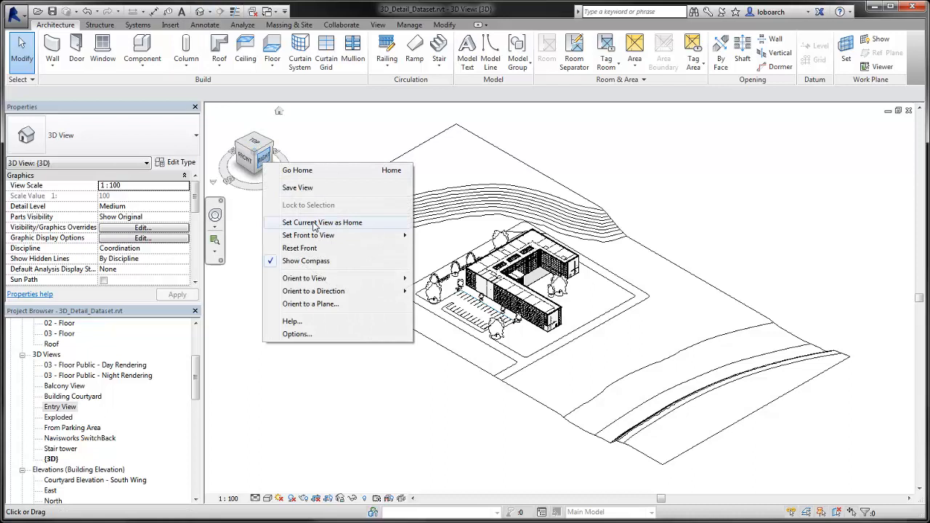
pyautogui.moveTo(305, 278)
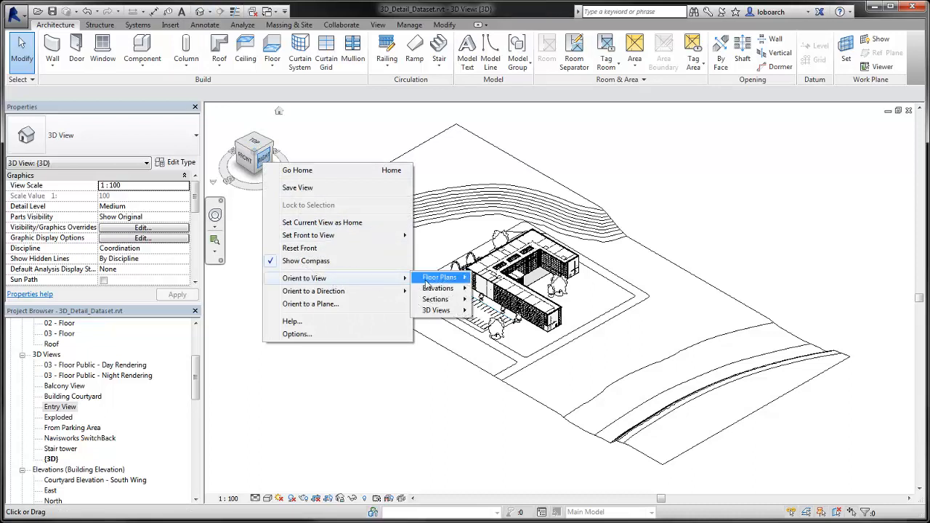
pyautogui.moveTo(436, 299)
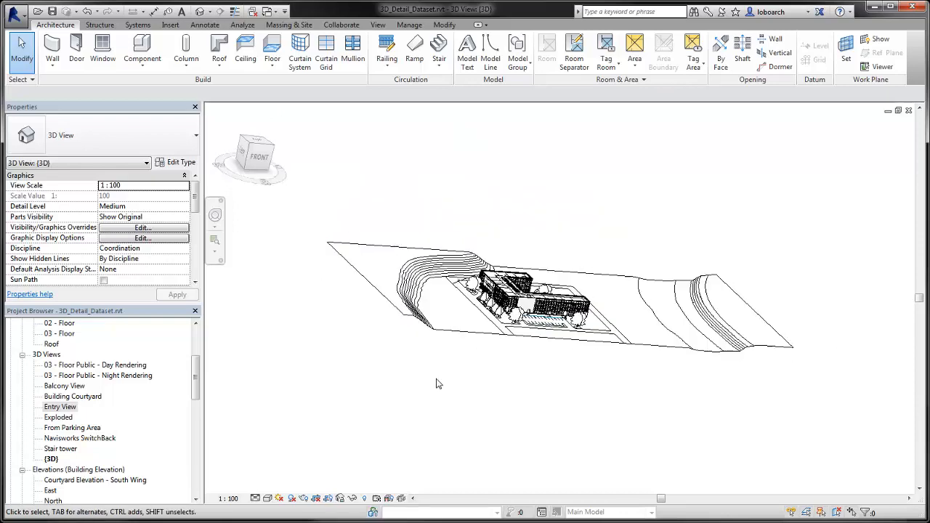
pyautogui.click(250, 159)
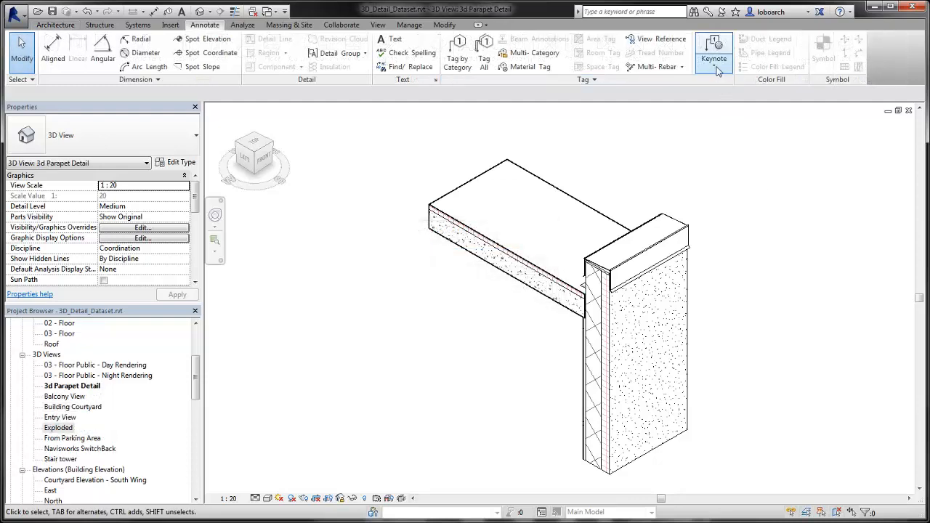
# Step: Choose Material Keynote from the Annotate keynote options for the parapet detail
pyautogui.click(712, 51)
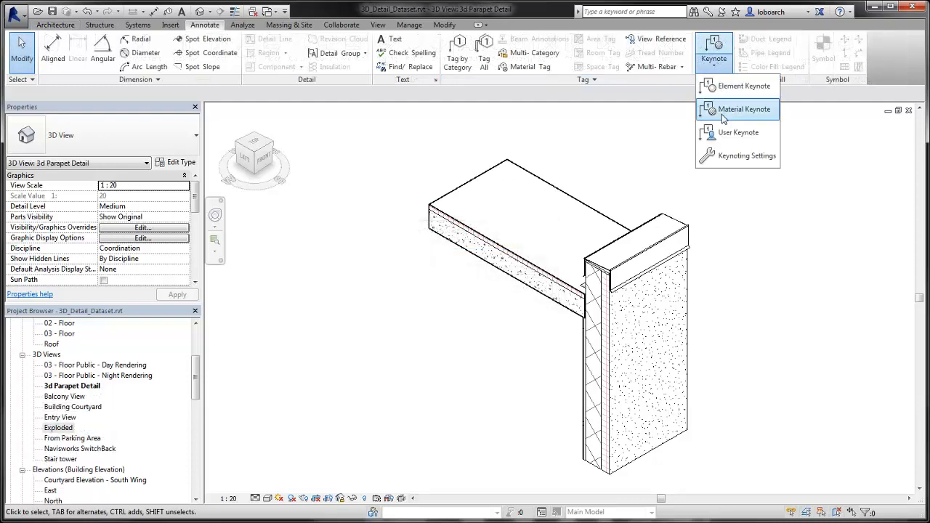
pyautogui.click(743, 109)
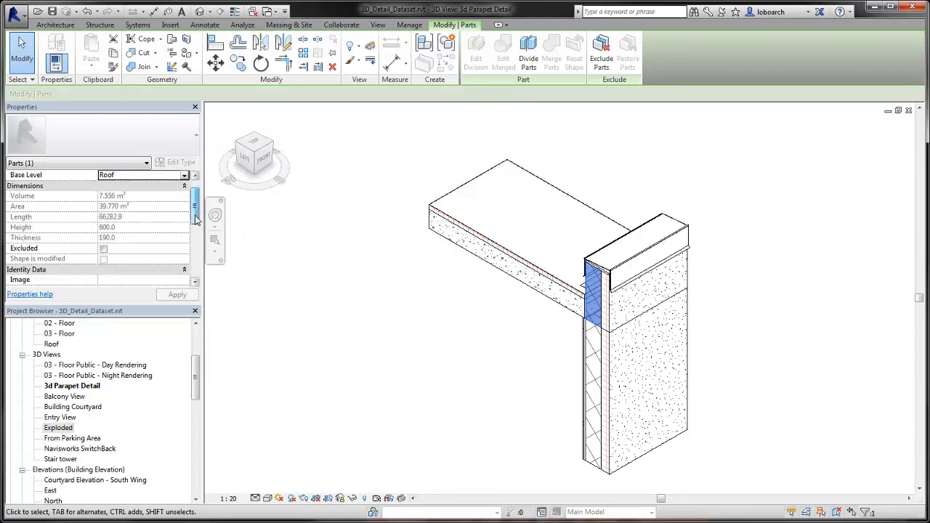
# Step: Review the concrete block part's properties, then select the displaced parapet cap to see its displacement set
pyautogui.scroll(-3)
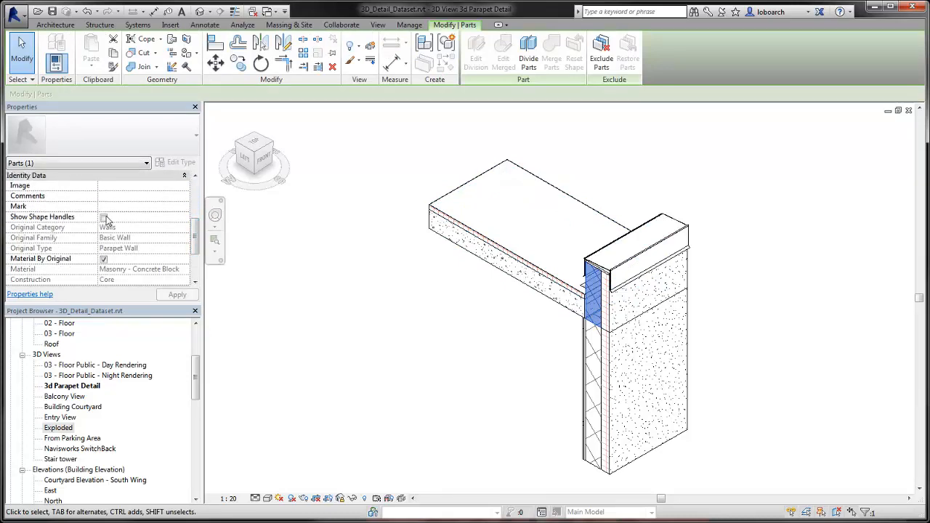
pyautogui.click(104, 217)
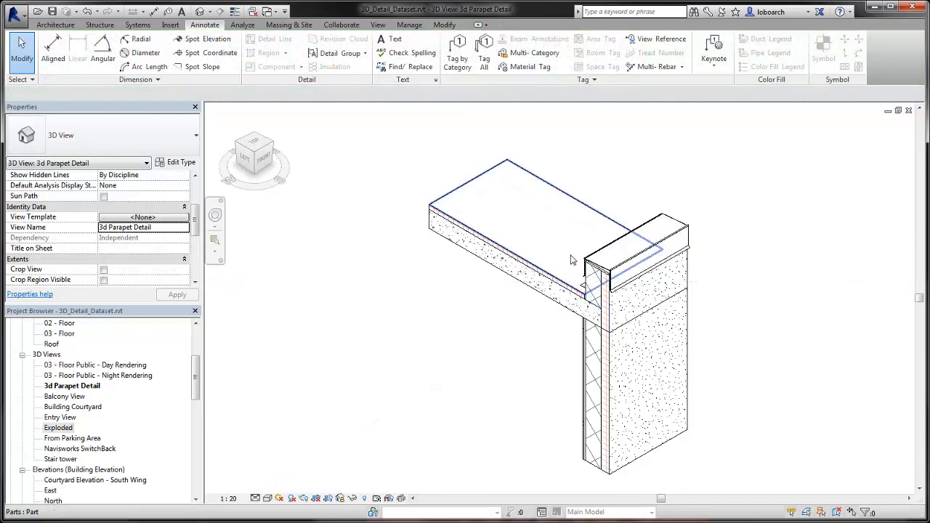
pyautogui.click(632, 239)
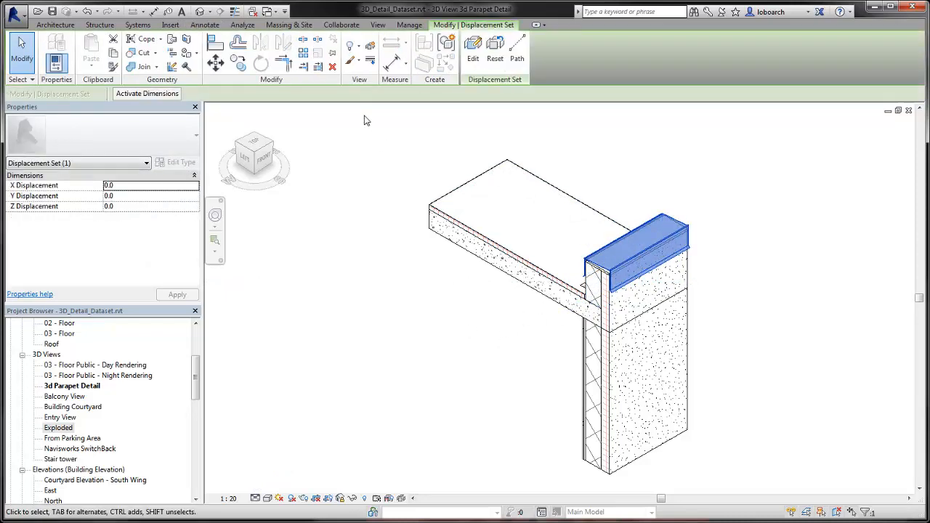